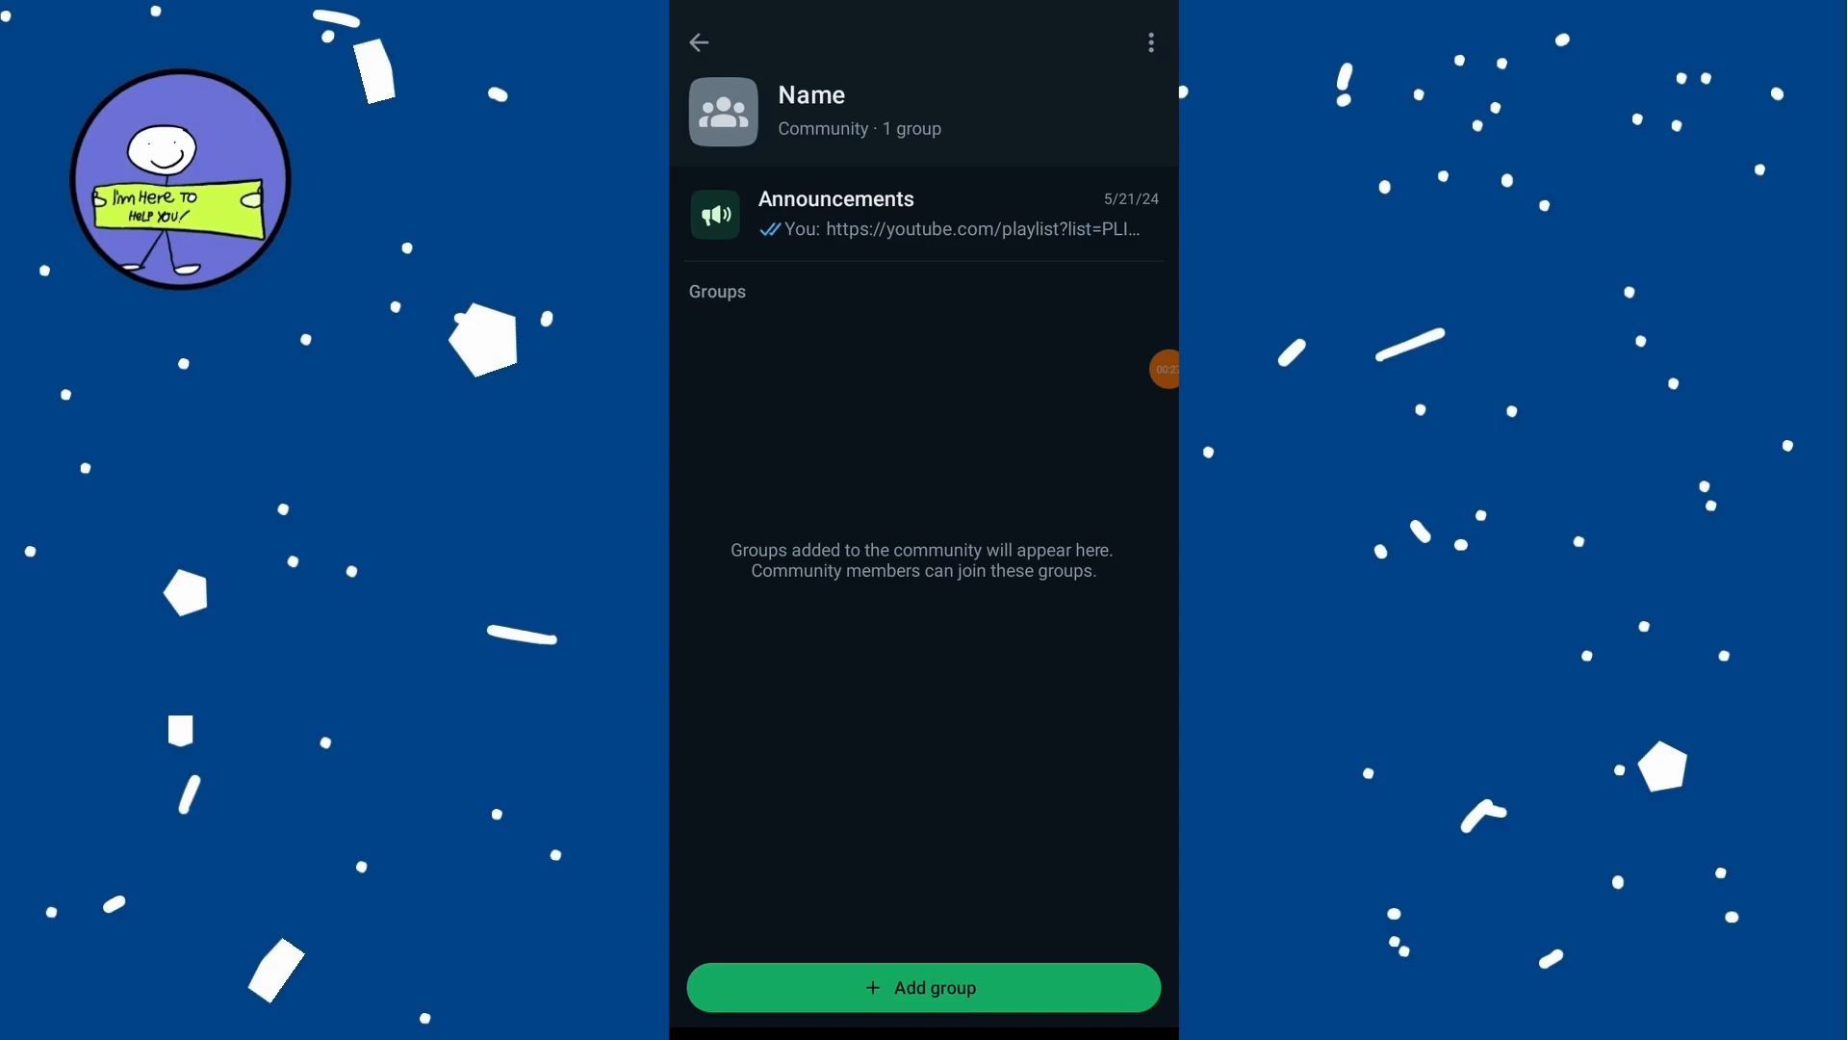
# Open the Announcements chat from the community page.
pyautogui.click(923, 214)
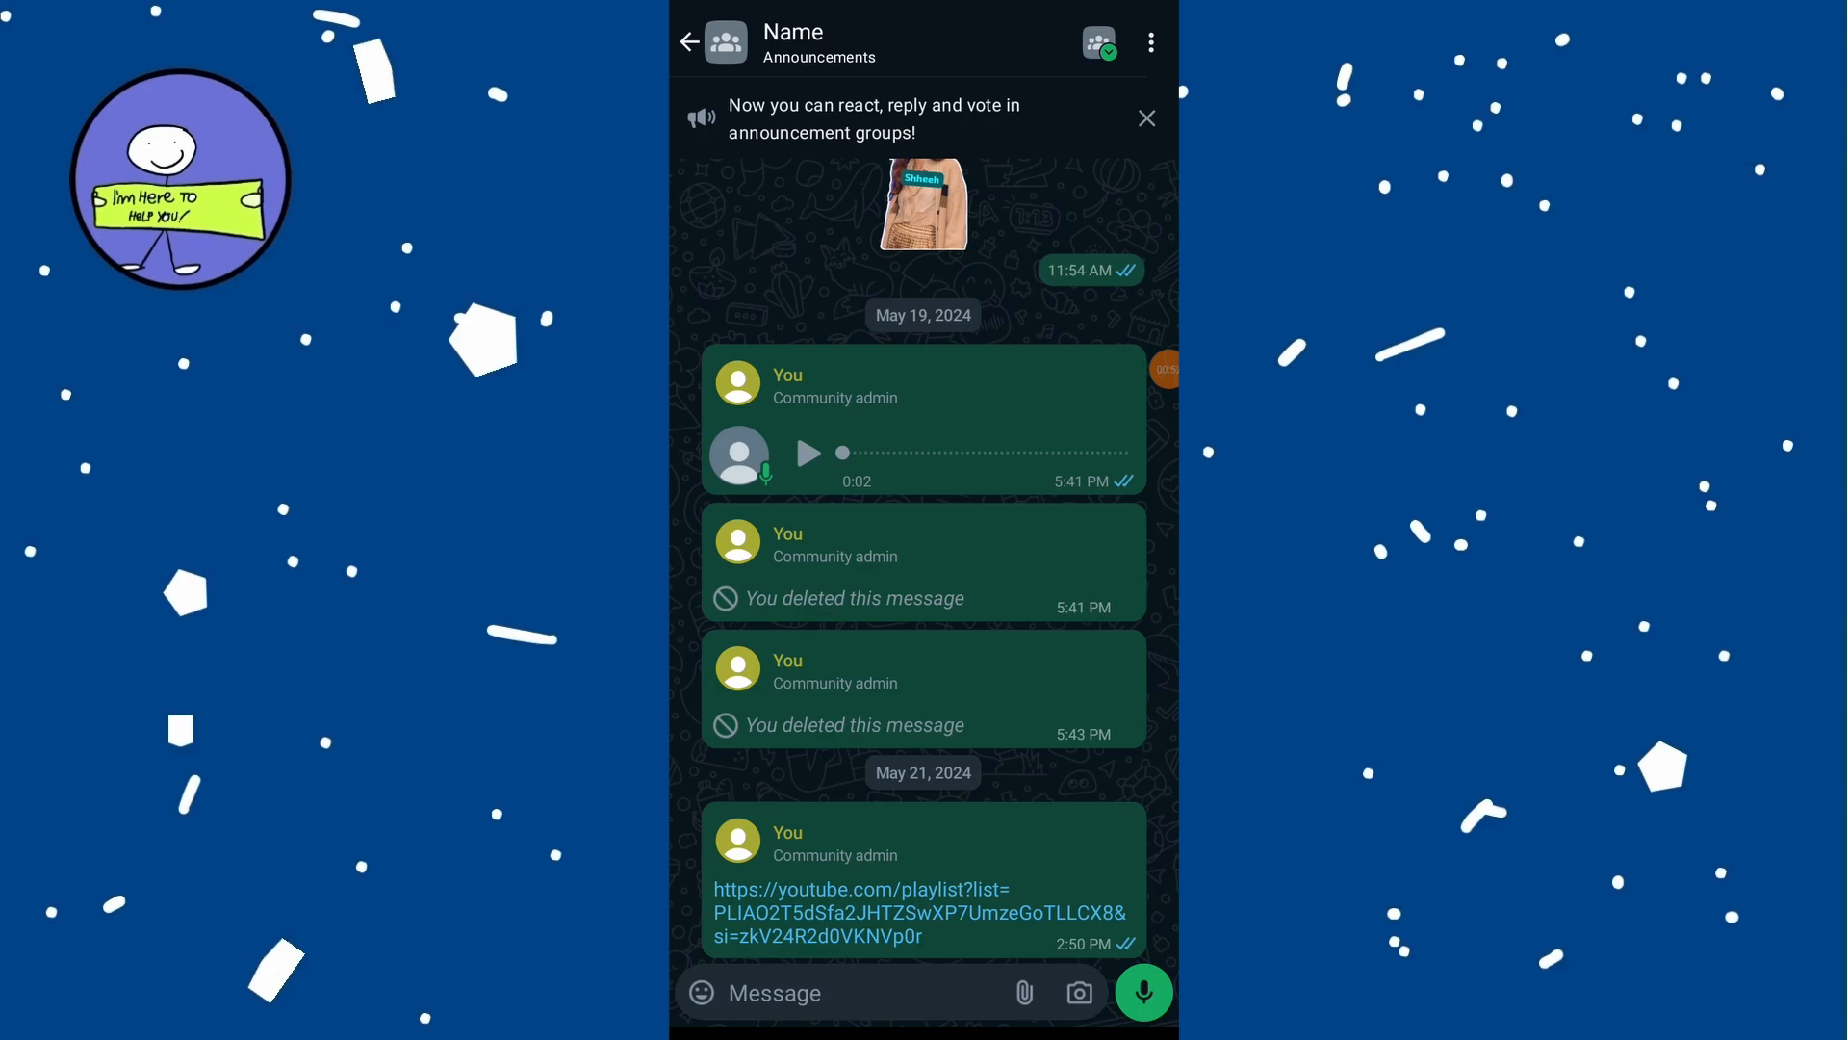
# Open Disappearing messages from the Announcements chat's three-dot menu.
pyautogui.click(1150, 42)
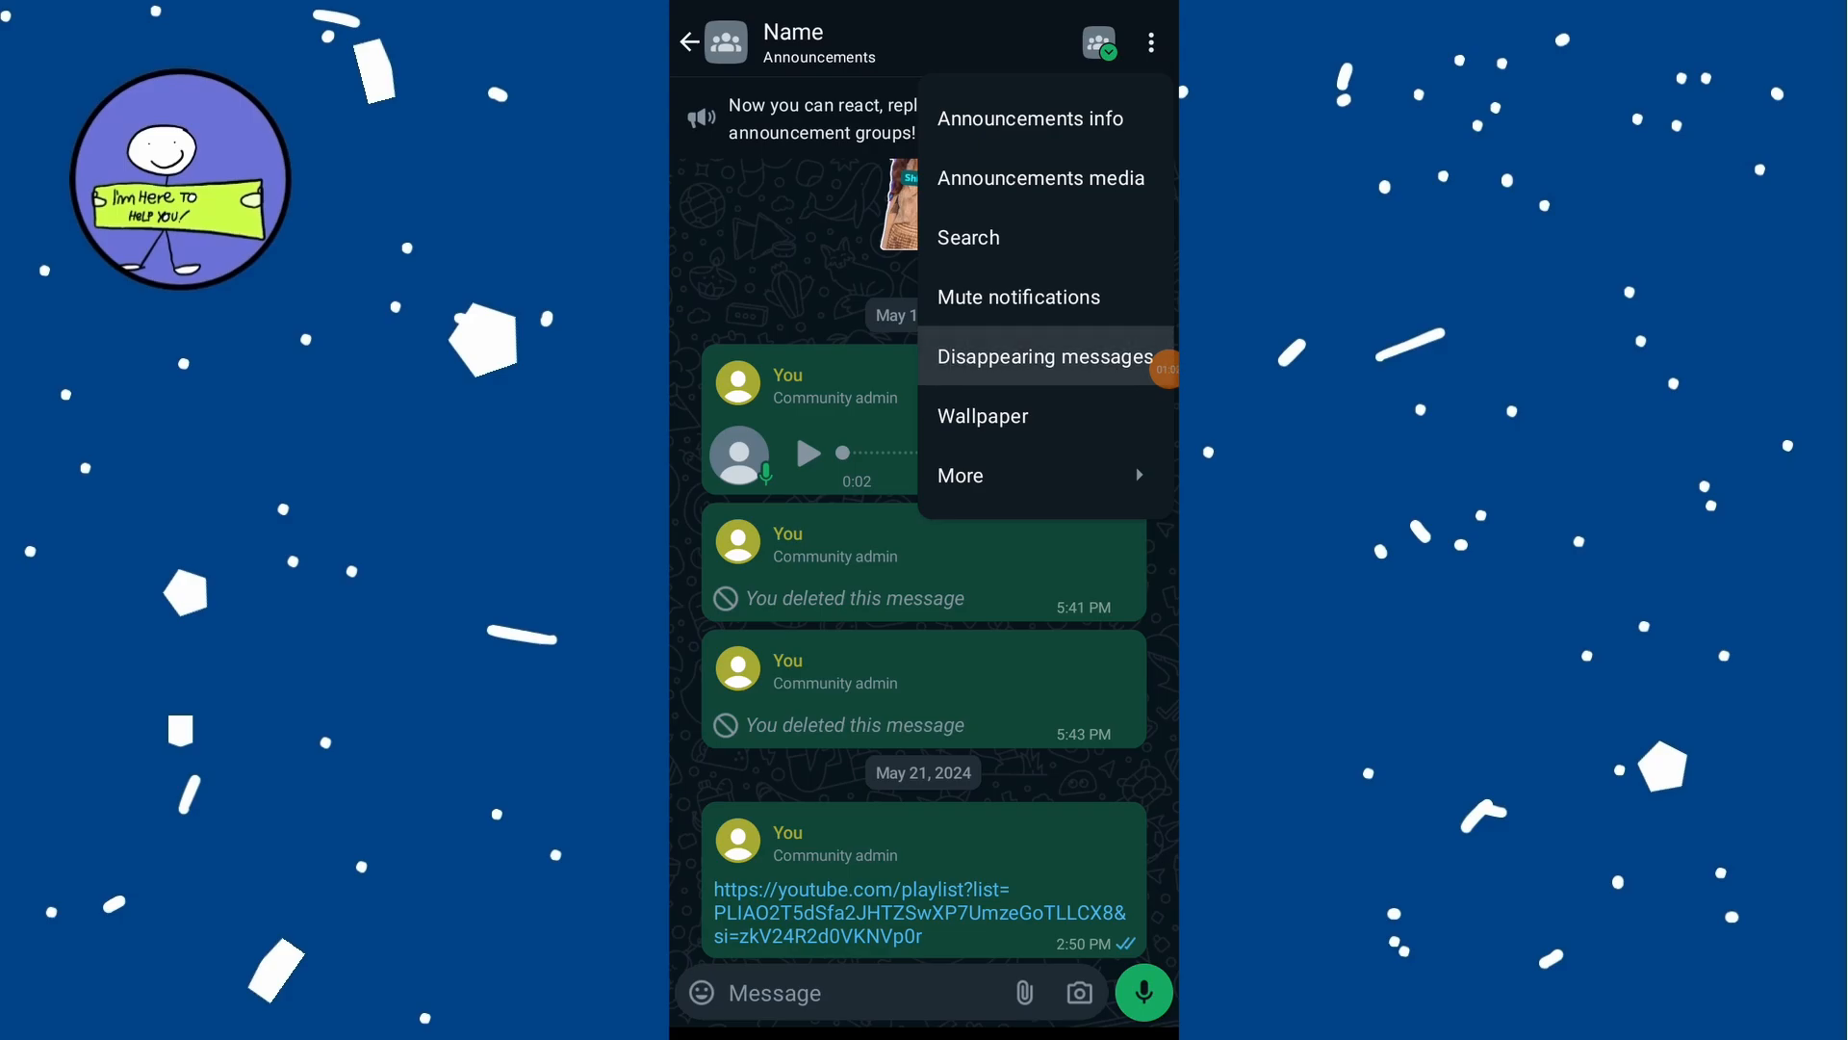
pyautogui.click(1041, 356)
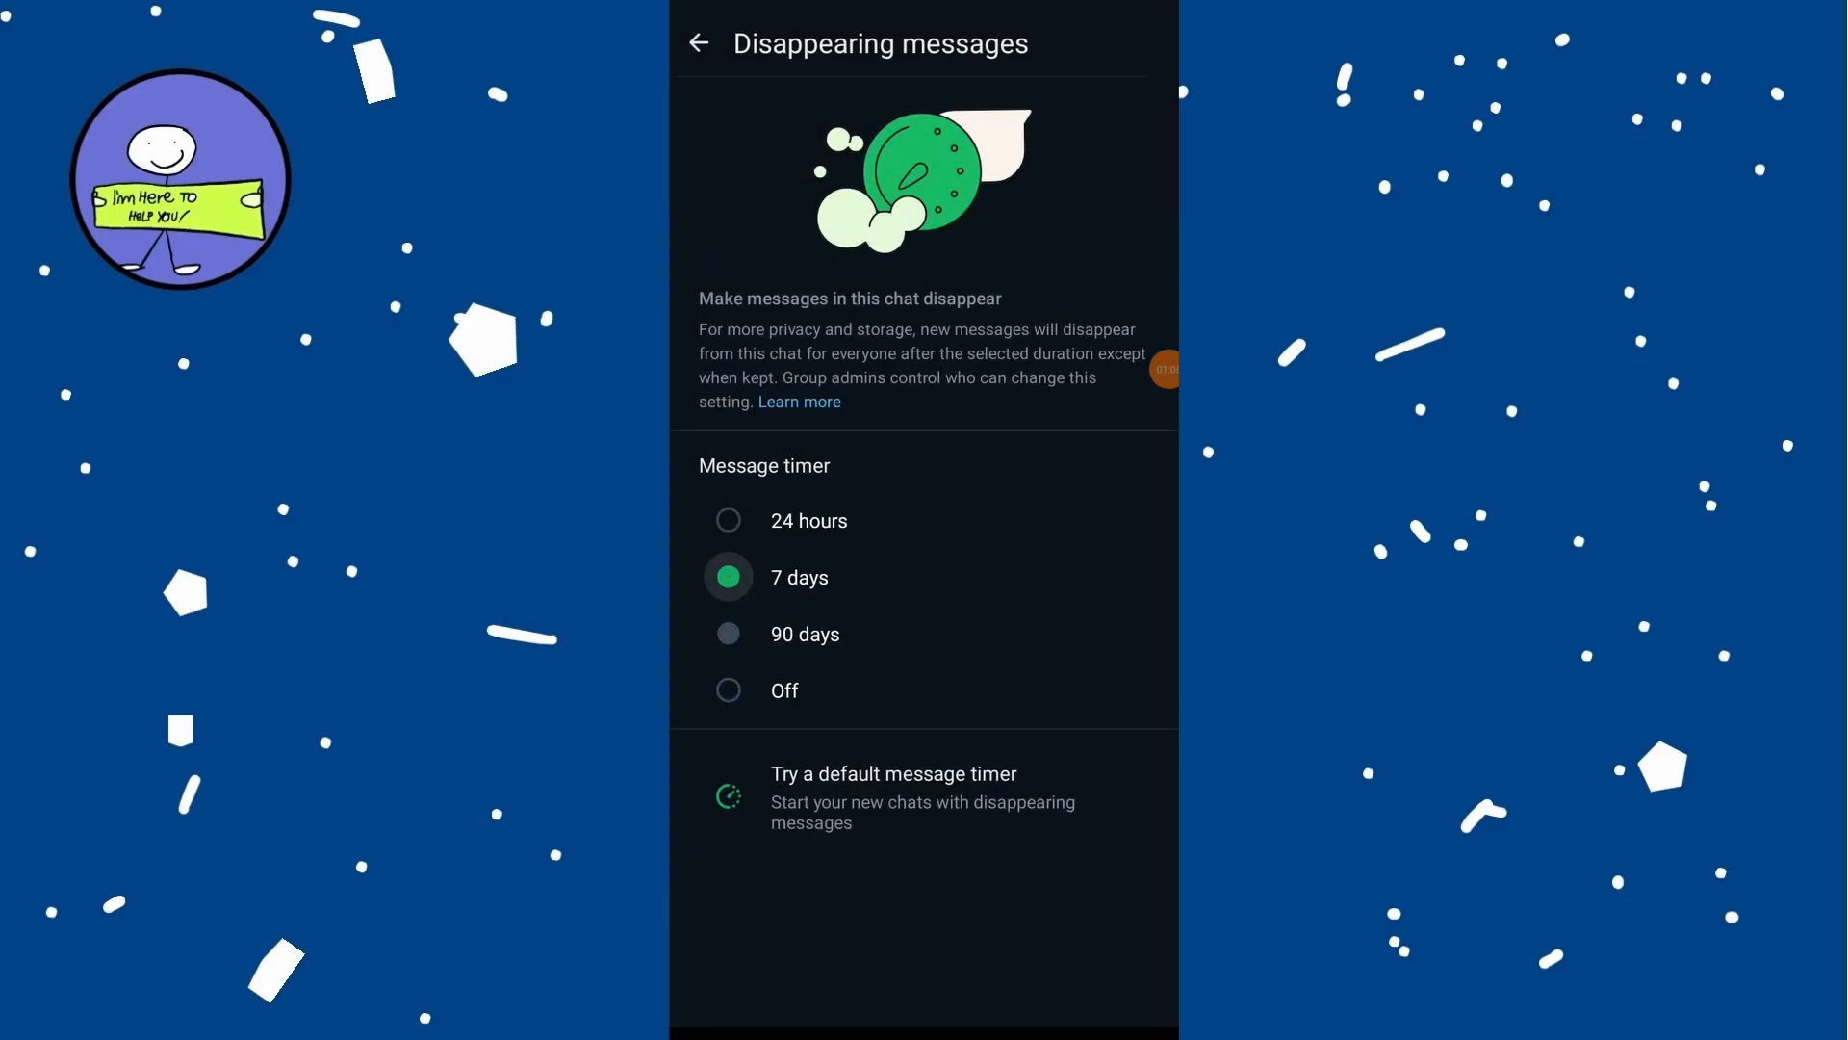
# Change the message timer from 7 days to 24 hours and return to the chat.
pyautogui.click(728, 520)
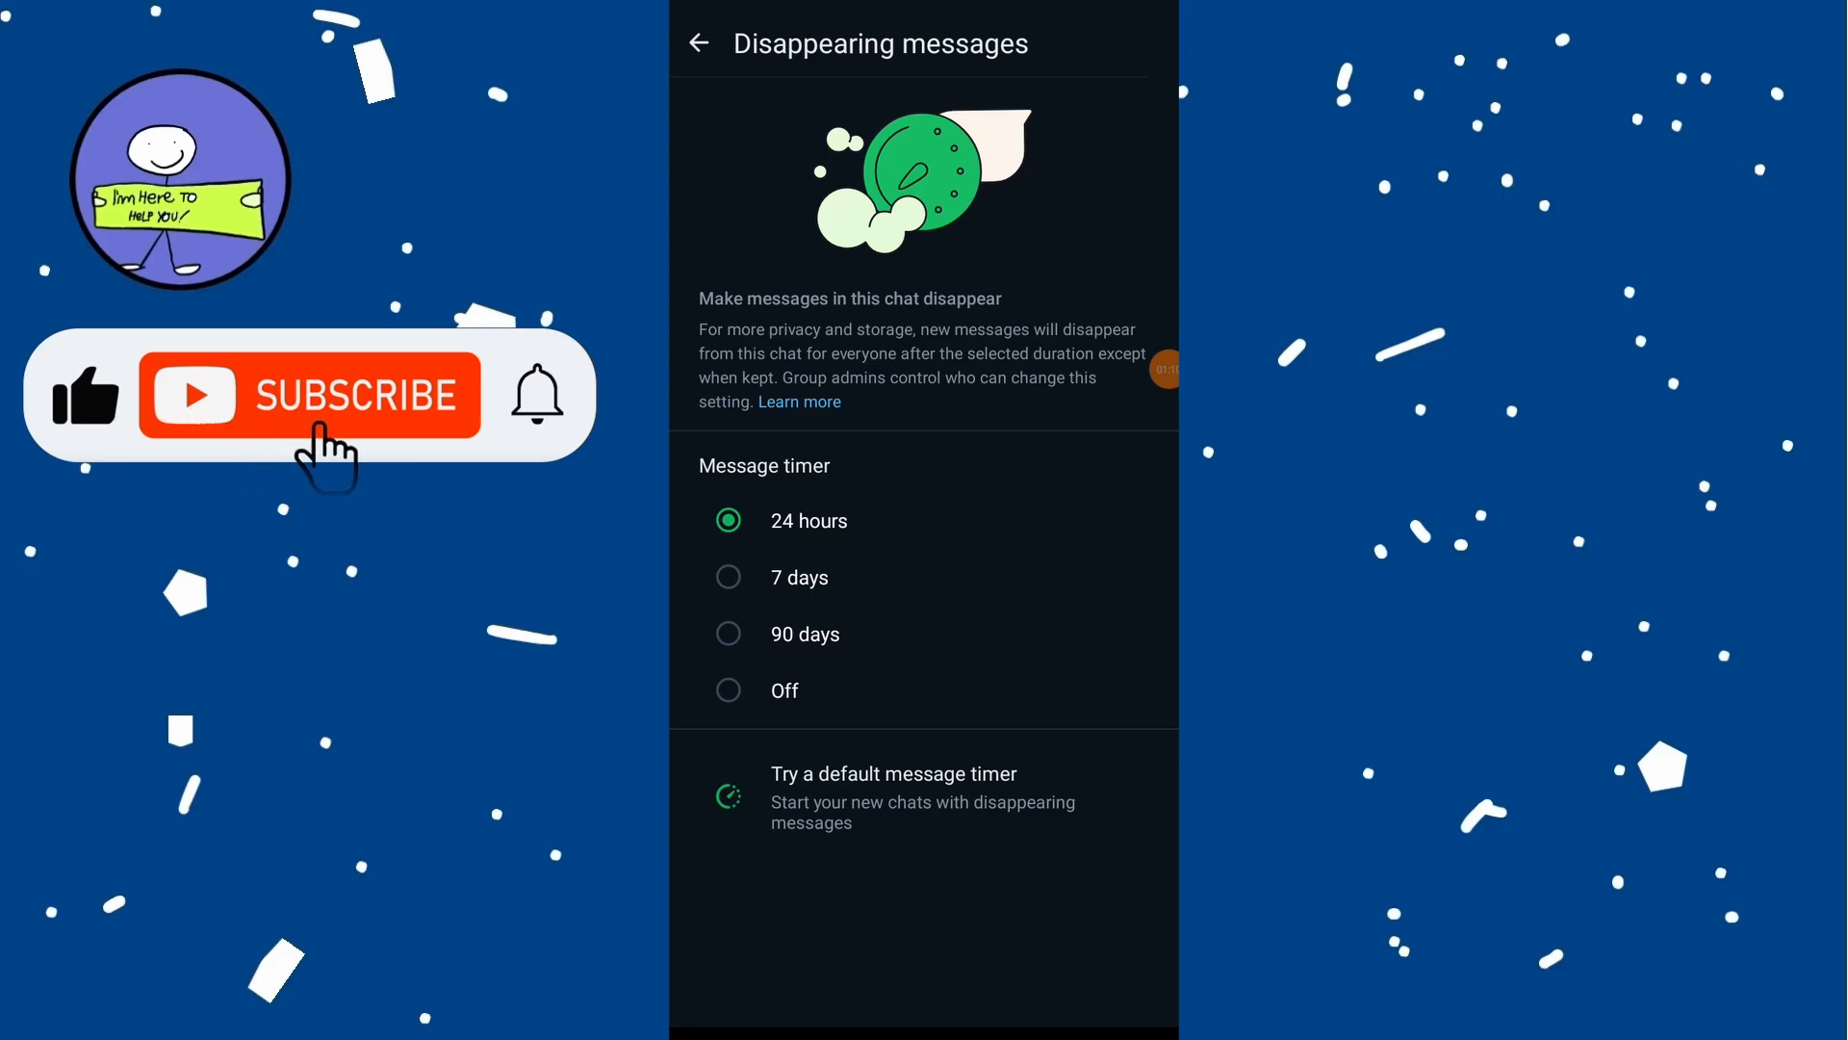
pyautogui.click(699, 43)
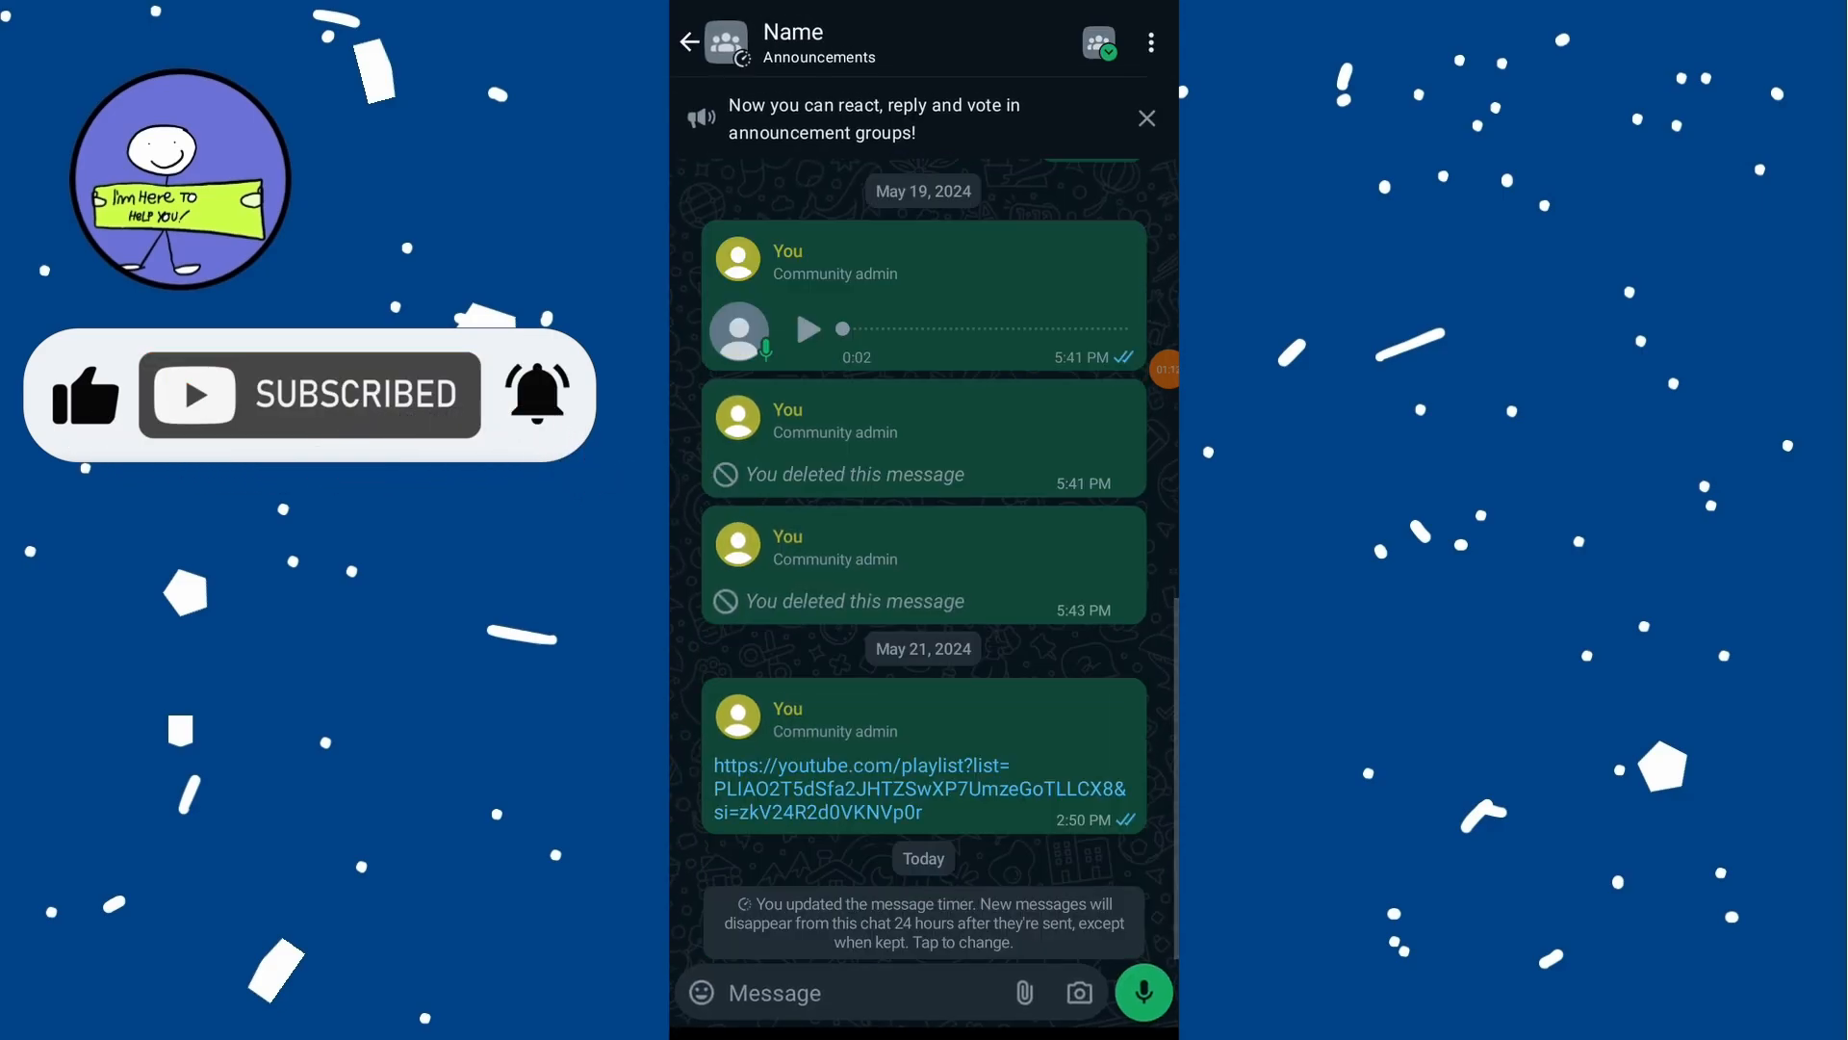